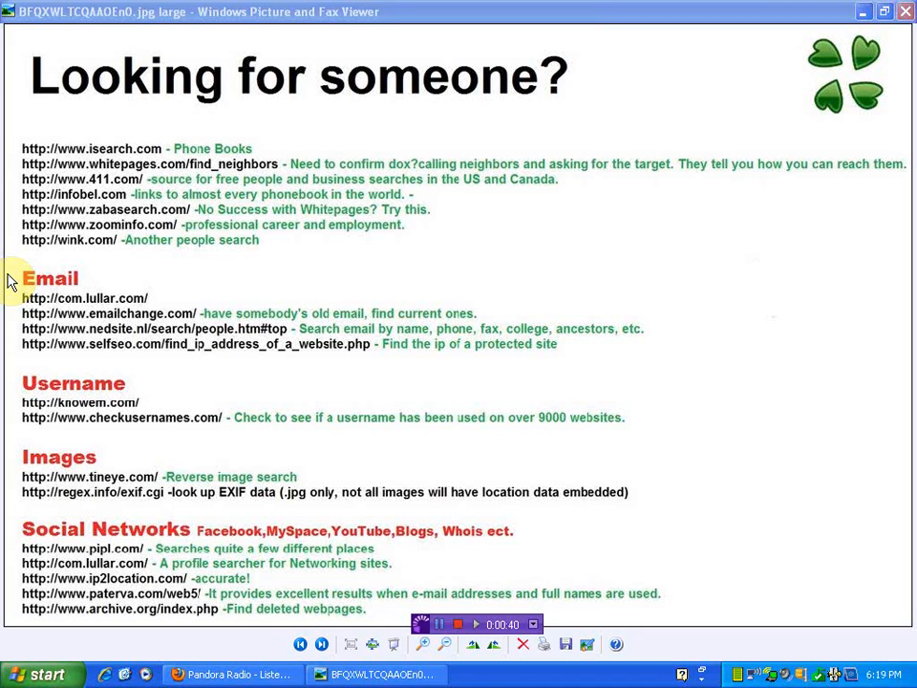
mouse_move(385, 533)
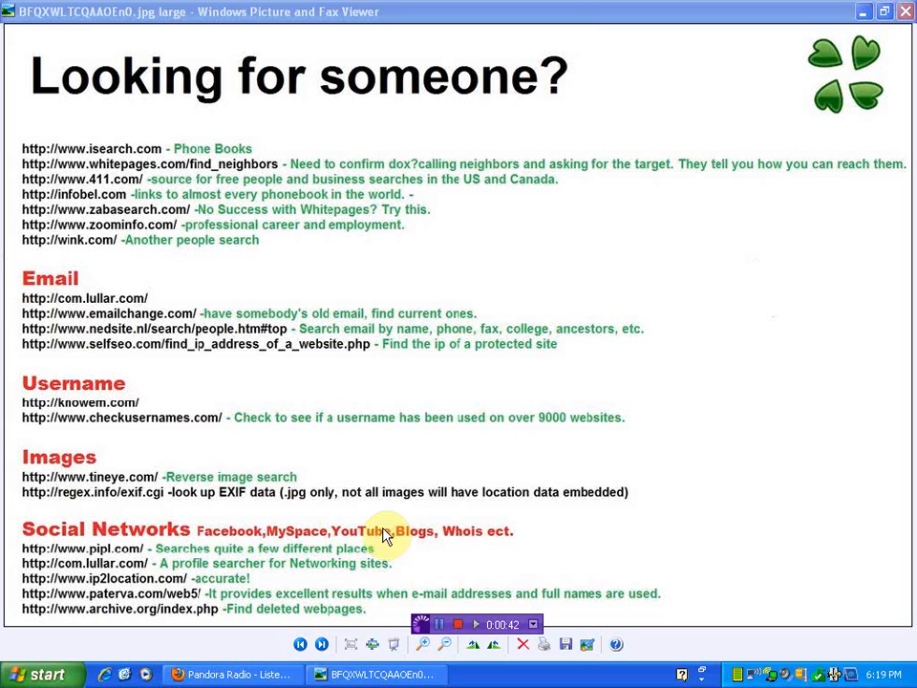